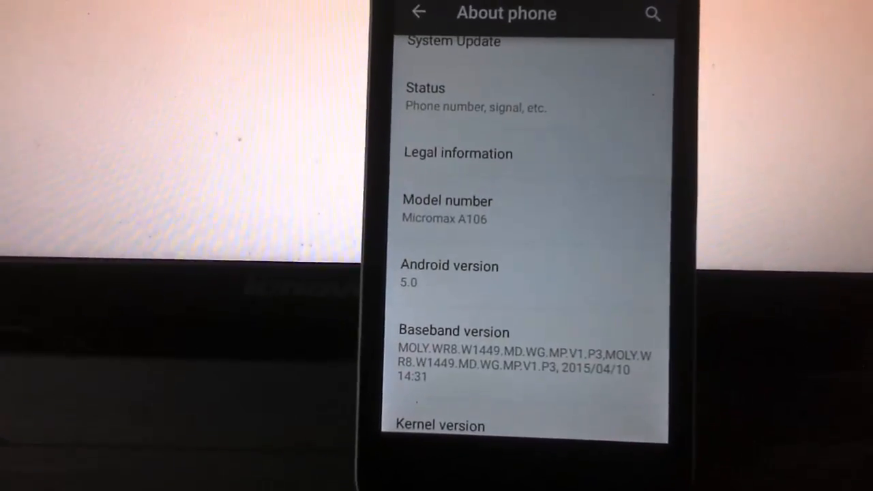
Step: Open the A106+Lollipop+Recovery folder among the downloaded files
{"action": "scroll", "scroll_direction": "down", "scroll_amount": 3}
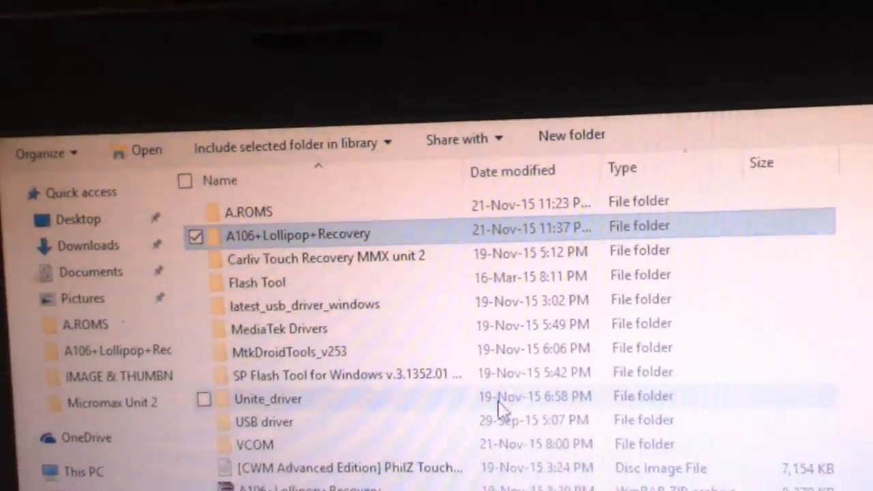
{"action": "double_click", "coordinate": [297, 235]}
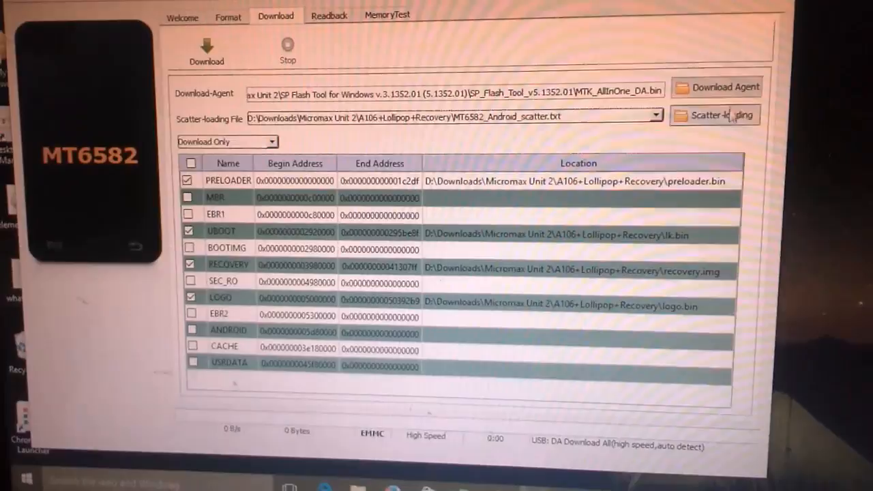
Step: Load MT6582_Android_scatter.txt via Scatter-loading so its partitions are listed
{"action": "left_click", "coordinate": [715, 115]}
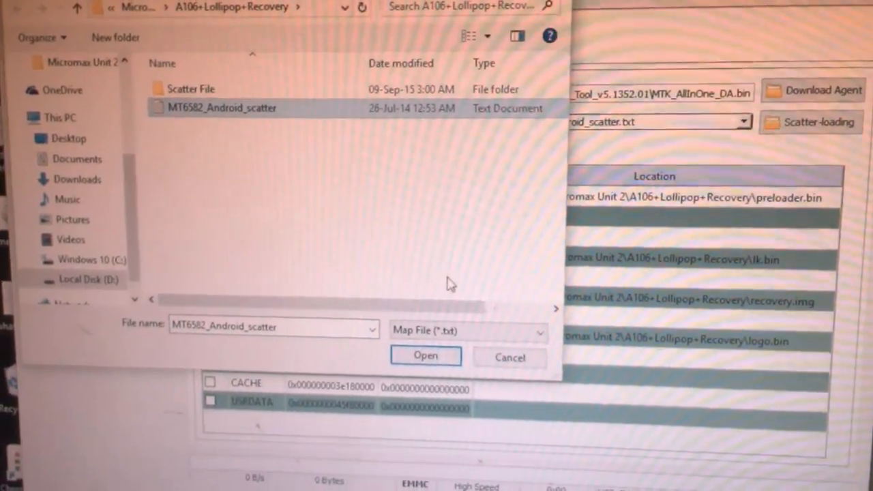
{"action": "left_click", "coordinate": [426, 355]}
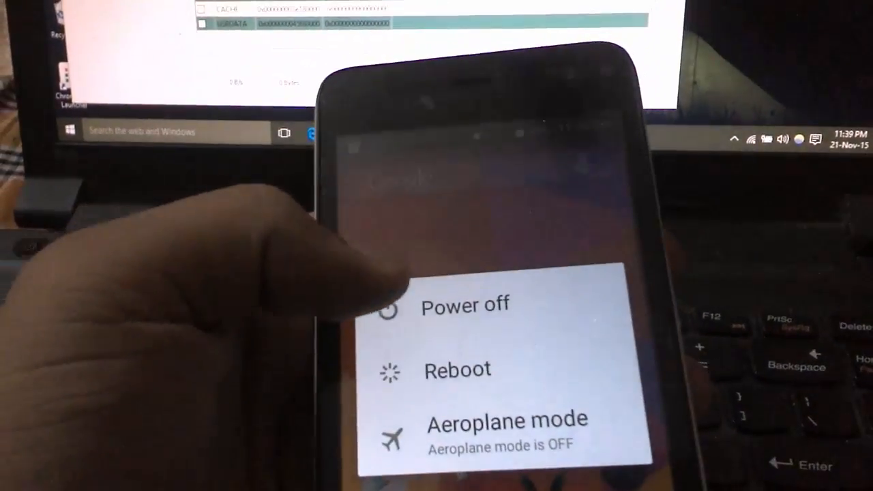
Step: Choose Reboot in the phone's power menu and confirm with OK
{"action": "left_click", "coordinate": [457, 368]}
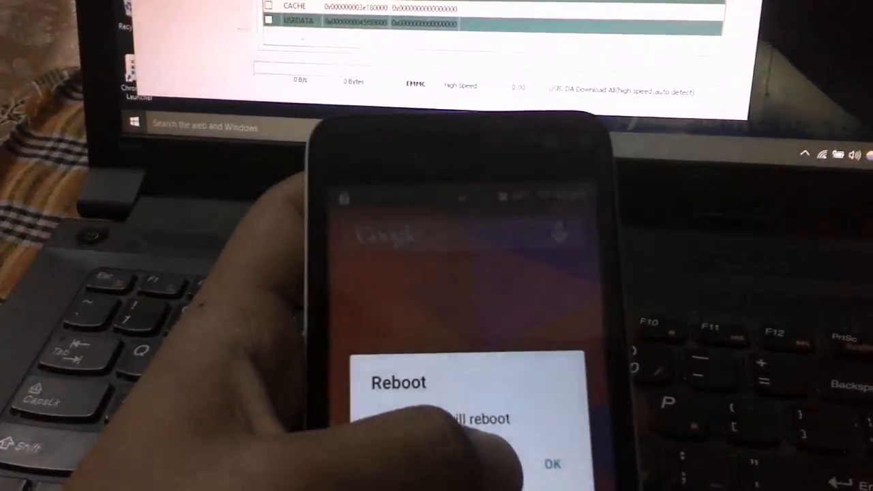
{"action": "left_click", "coordinate": [553, 463]}
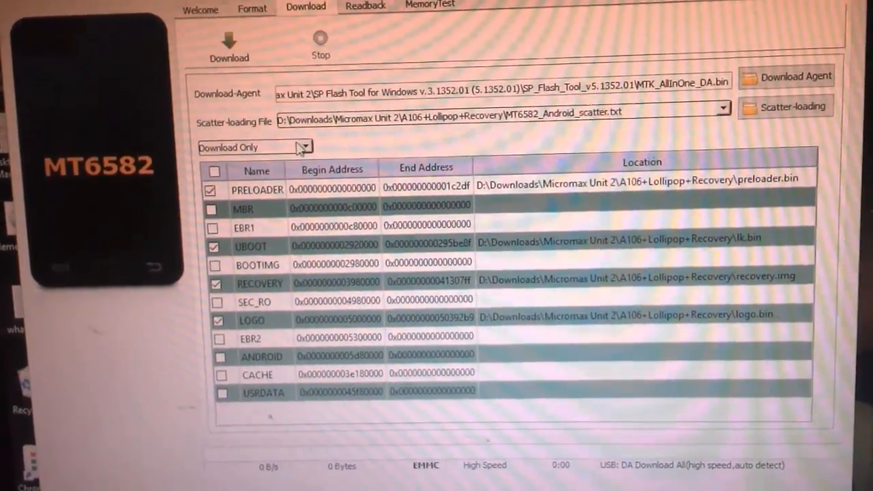
Step: Open the flashing mode list to choose Download Only
{"action": "left_click", "coordinate": [299, 148]}
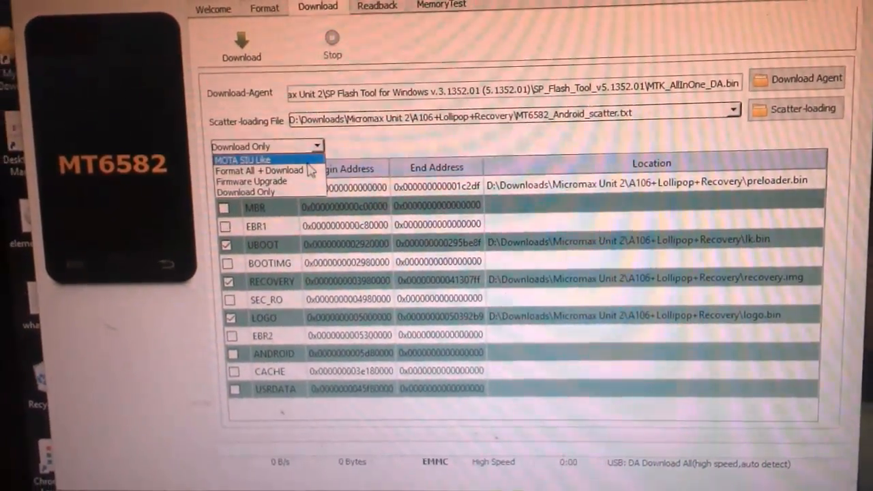